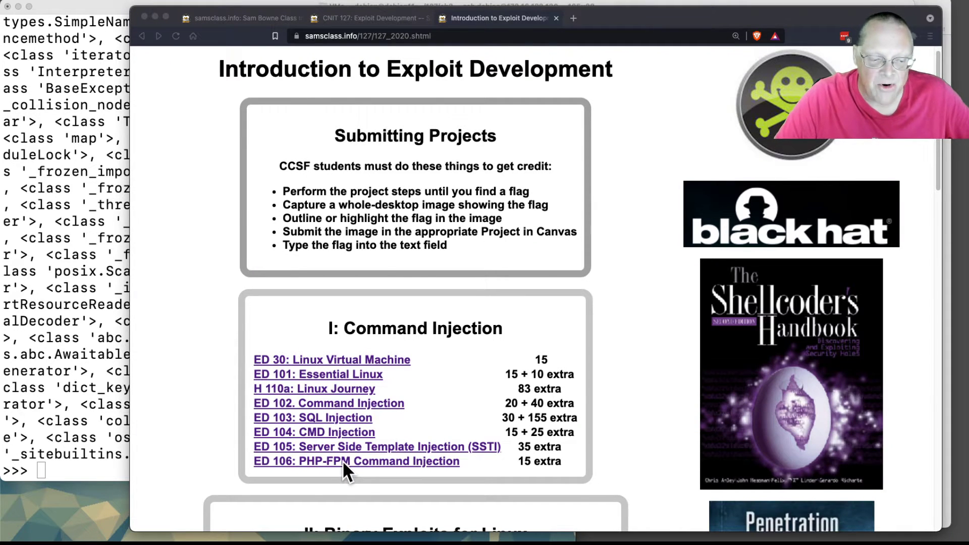
Step: Open the 'ED 106: PHP-FPM Command Injection' link from the Command Injection box
{"action": "left_click", "coordinate": [356, 461]}
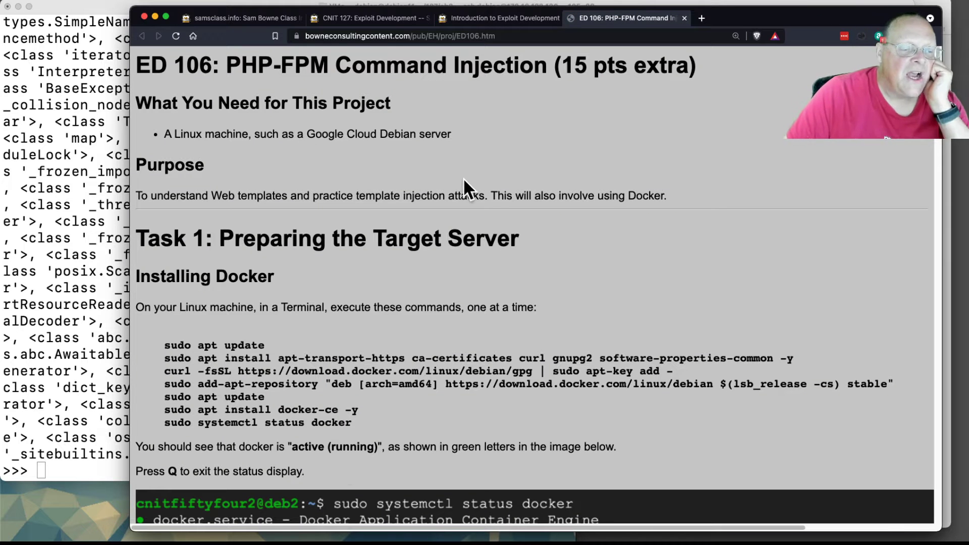
Step: Scroll past Task 1 Docker setup and Installing Go to the exploit run terminal output
{"action": "scroll", "scroll_direction": "down", "scroll_amount": 3}
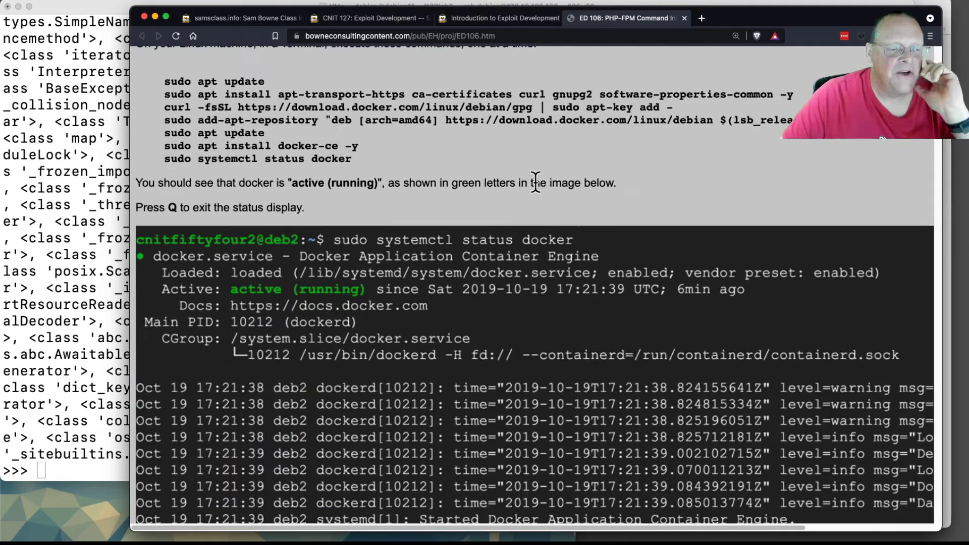
{"action": "scroll", "scroll_direction": "down", "scroll_amount": 3}
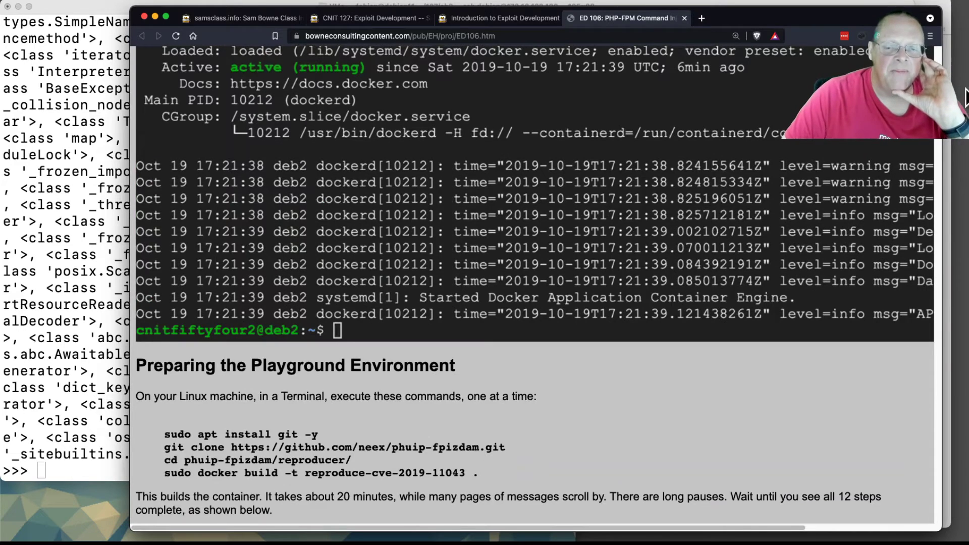
{"action": "scroll", "scroll_direction": "down", "scroll_amount": 3}
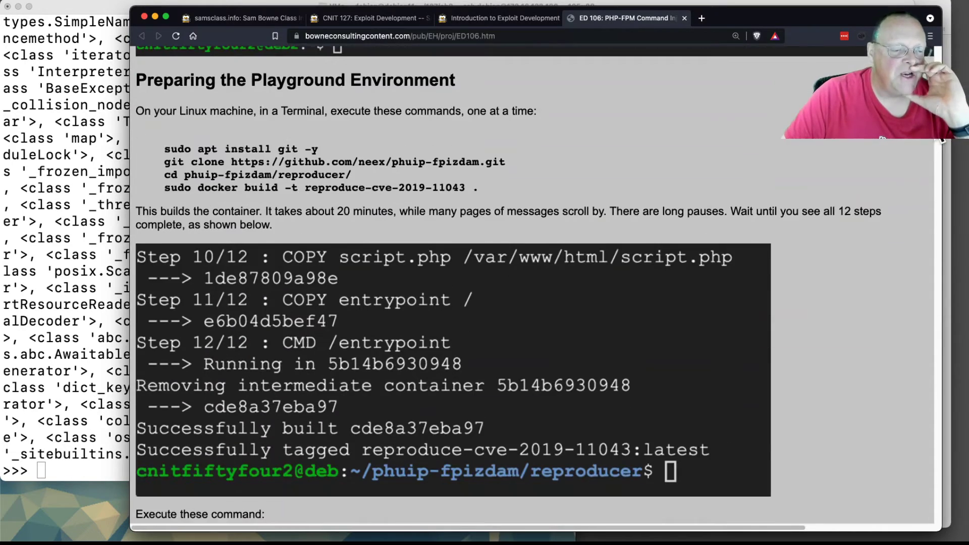
{"action": "scroll", "scroll_direction": "down", "scroll_amount": 3}
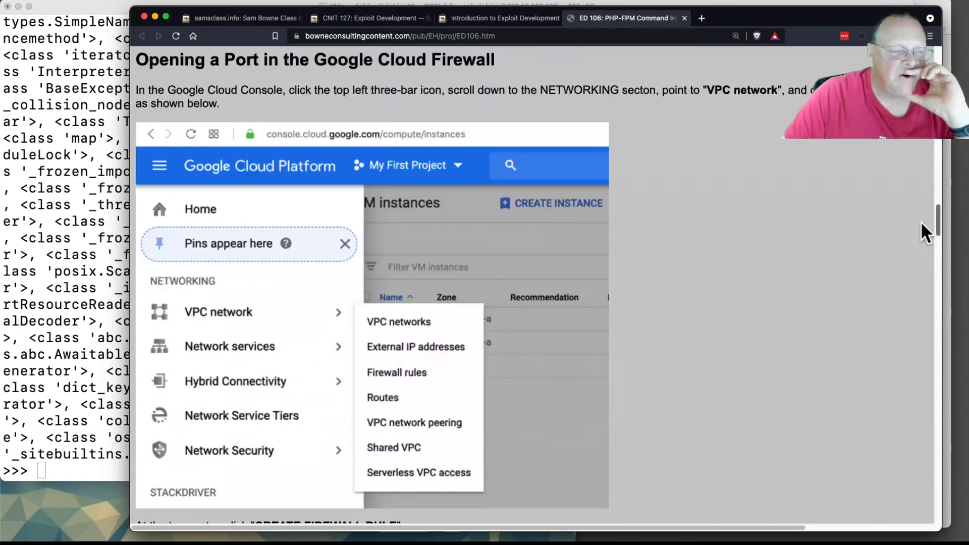
{"action": "scroll", "scroll_direction": "down", "scroll_amount": 3}
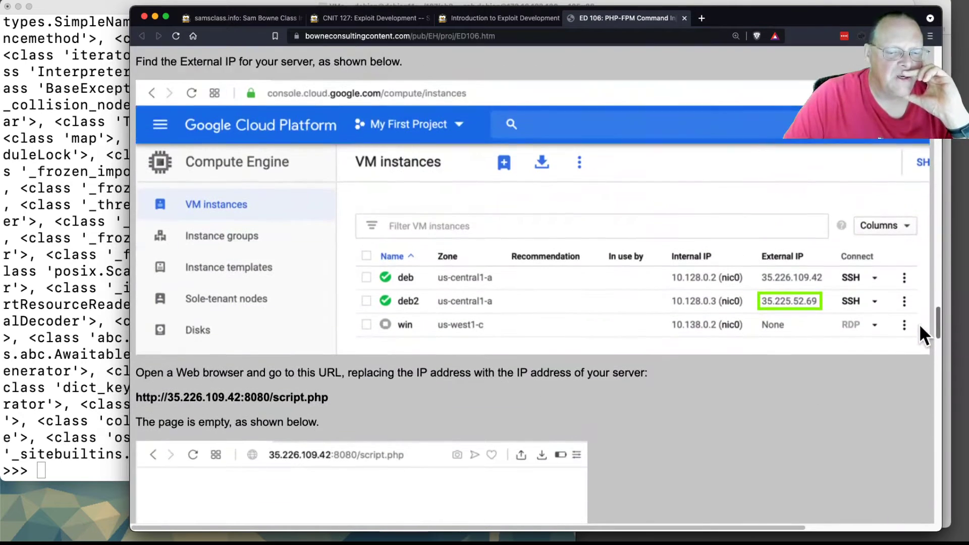
{"action": "scroll", "scroll_direction": "down", "scroll_amount": 3}
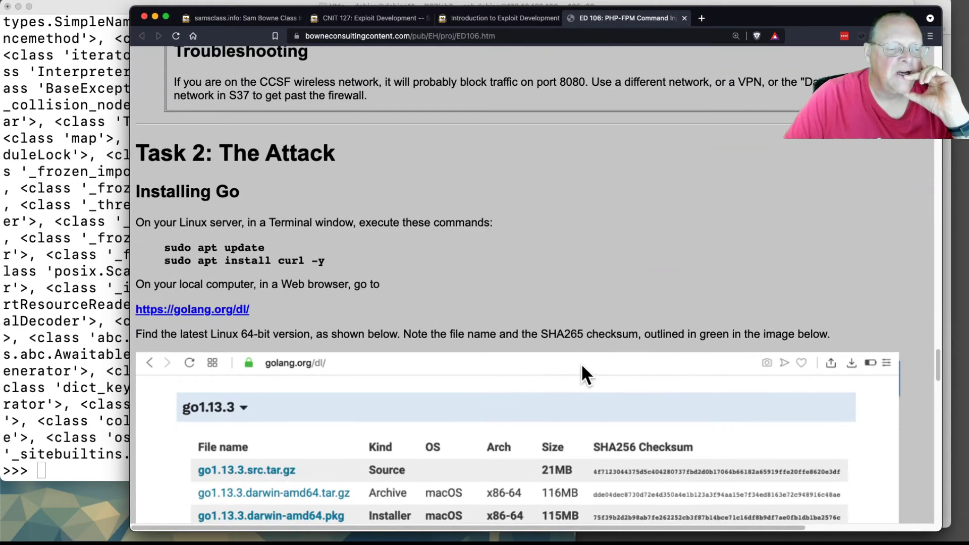
{"action": "scroll", "scroll_direction": "down", "scroll_amount": 3}
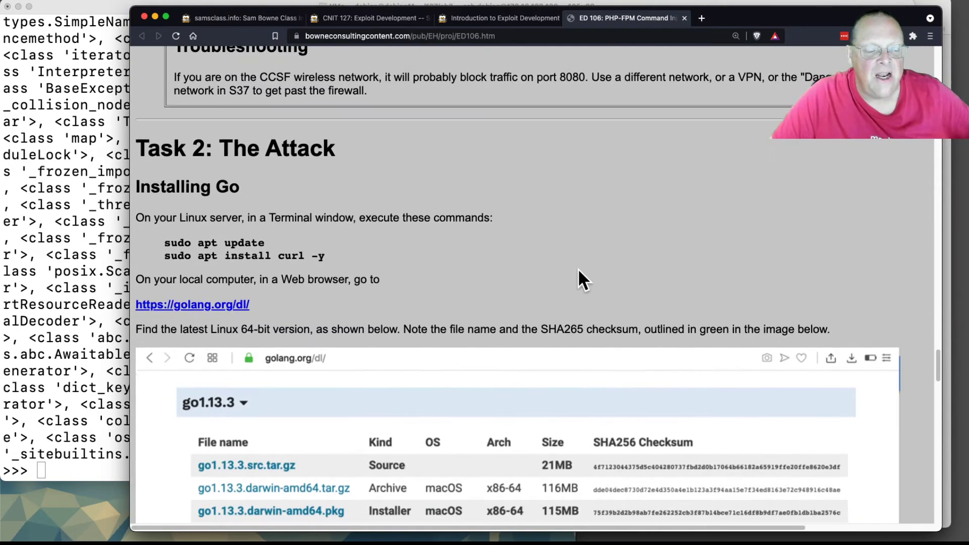
{"action": "scroll", "scroll_direction": "down", "scroll_amount": 3}
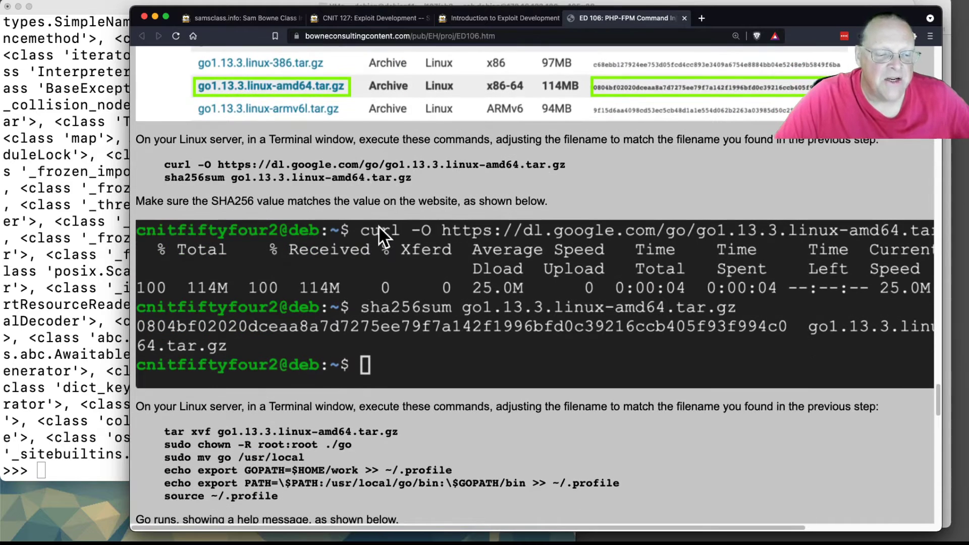
{"action": "scroll", "scroll_direction": "down", "scroll_amount": 3}
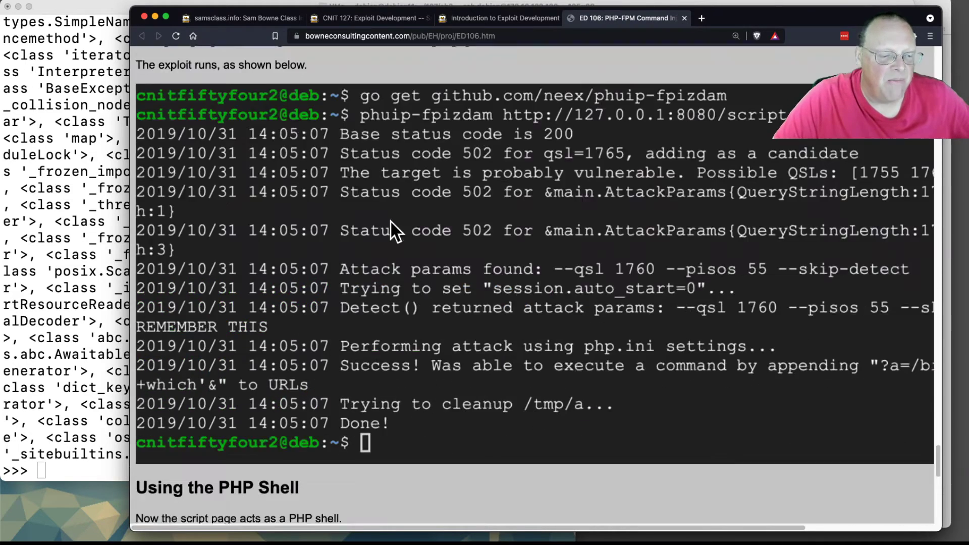
Step: Scroll to the 'Using the PHP Shell' section with the script.php?a=id example
{"action": "scroll", "scroll_direction": "down", "scroll_amount": 3}
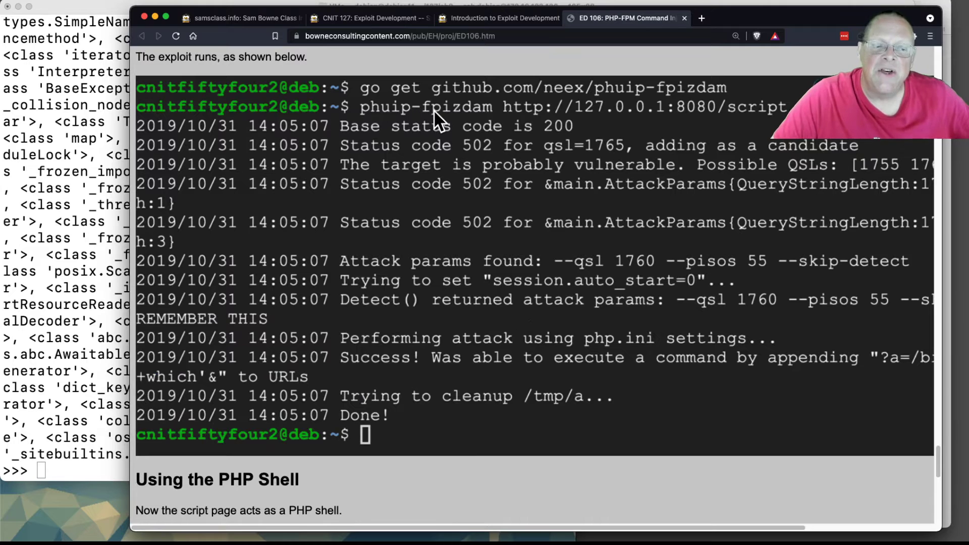
{"action": "mouse_move", "coordinate": [179, 129]}
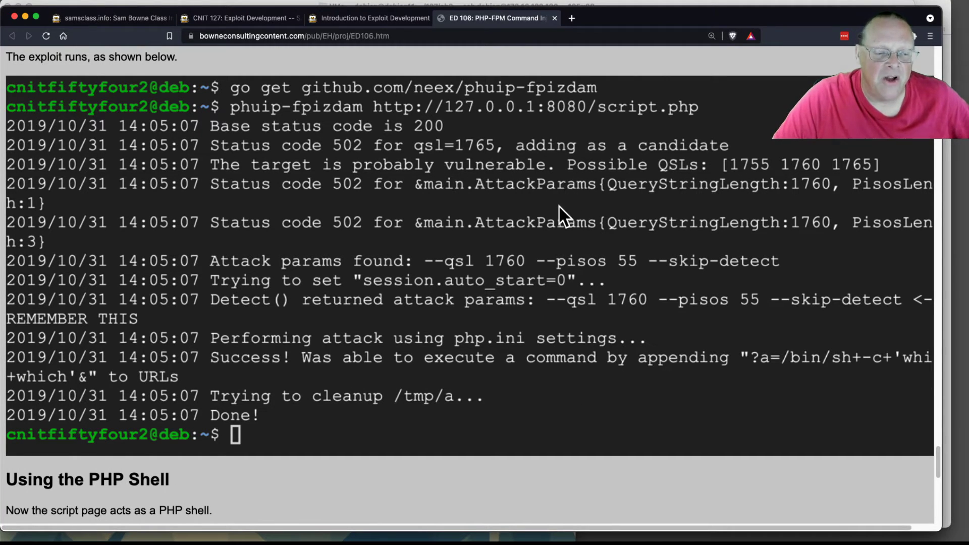
{"action": "mouse_move", "coordinate": [751, 318]}
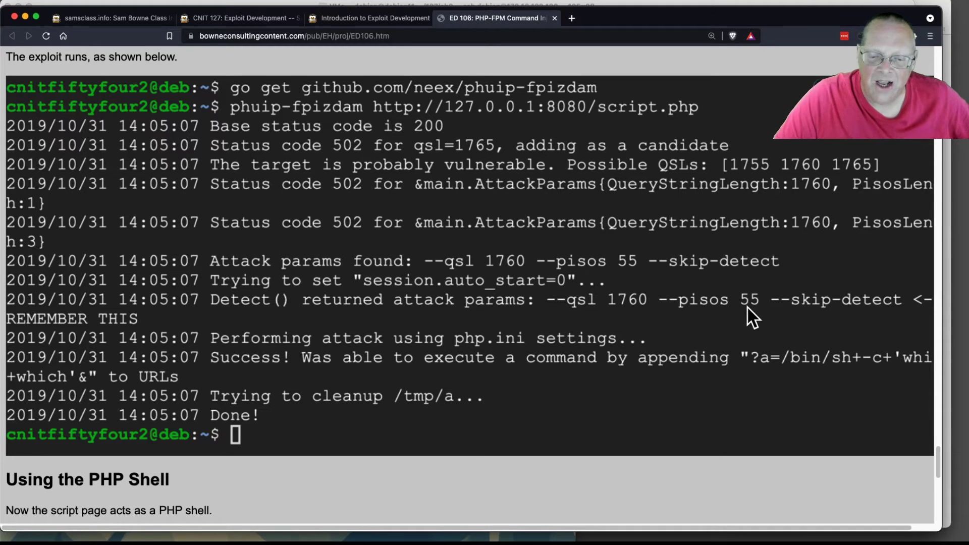
{"action": "scroll", "scroll_direction": "down", "scroll_amount": 3}
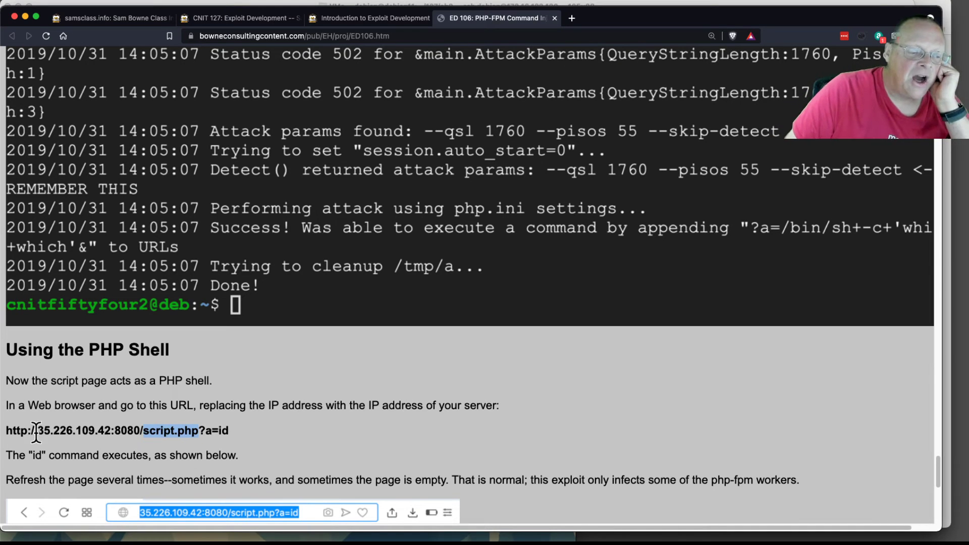
{"action": "mouse_move", "coordinate": [215, 430]}
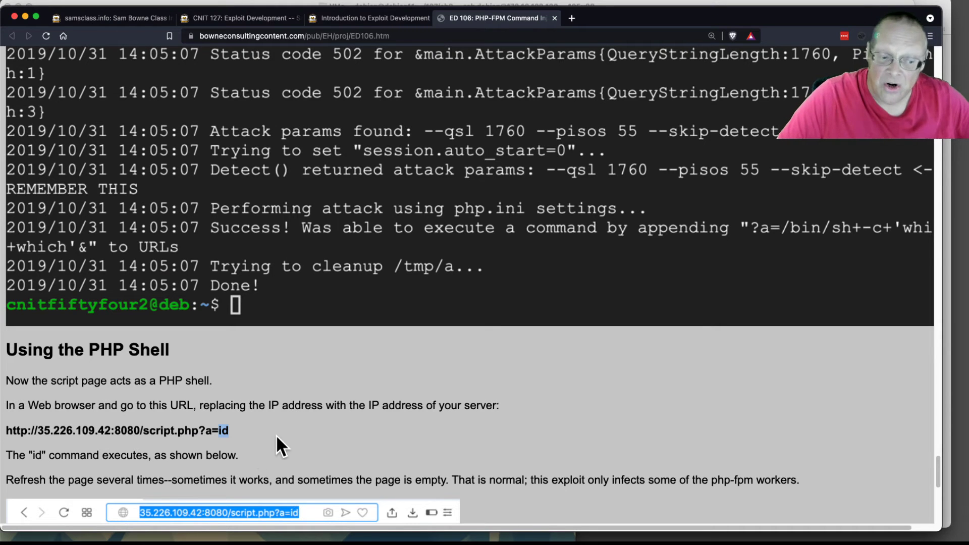
Step: Scroll past the id screenshot to the Flag ED 106.1 uname -a task
{"action": "scroll", "scroll_direction": "down", "scroll_amount": 3}
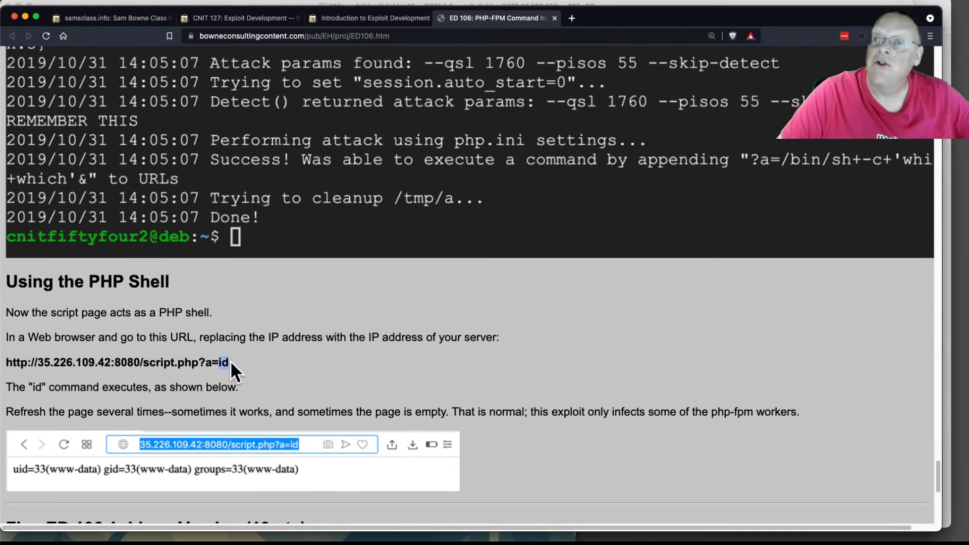
{"action": "scroll", "scroll_direction": "down", "scroll_amount": 3}
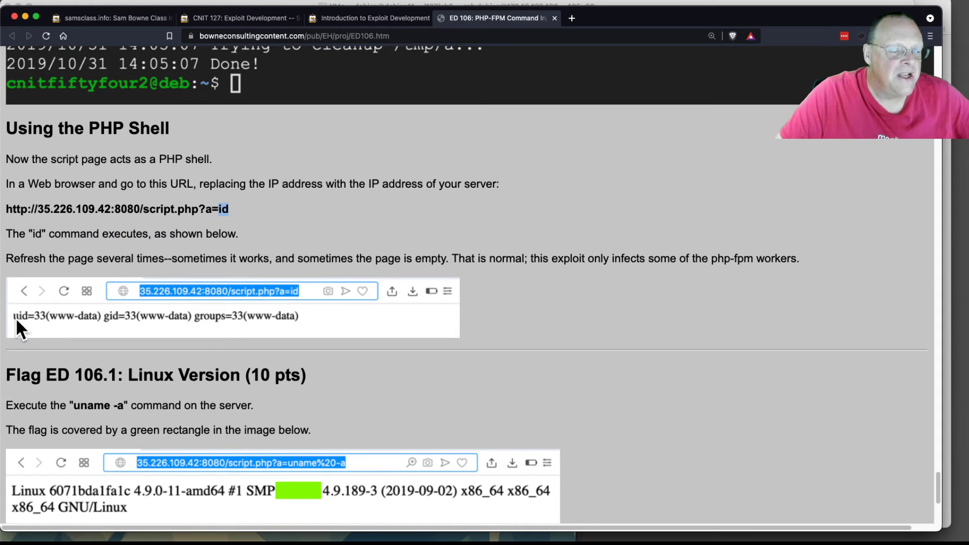
{"action": "mouse_move", "coordinate": [308, 333]}
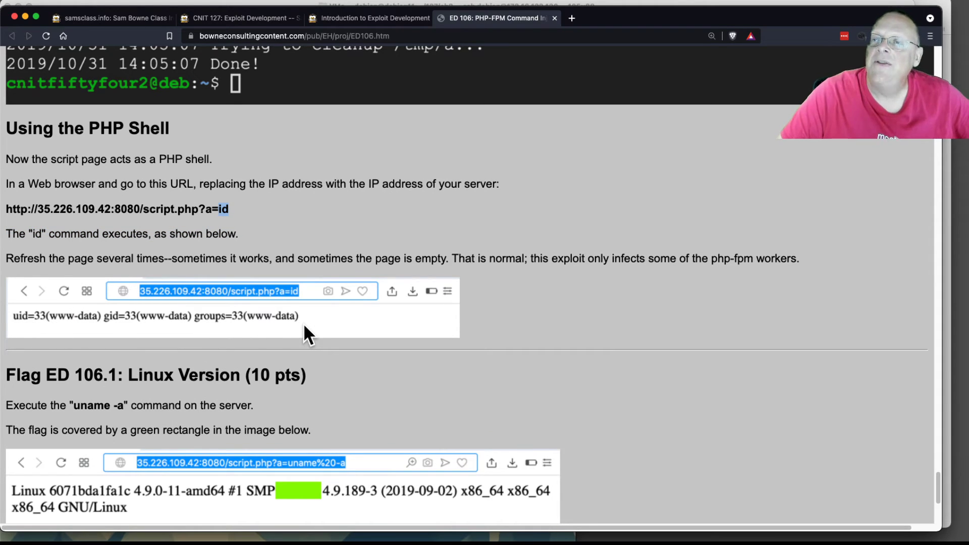
{"action": "mouse_move", "coordinate": [59, 330]}
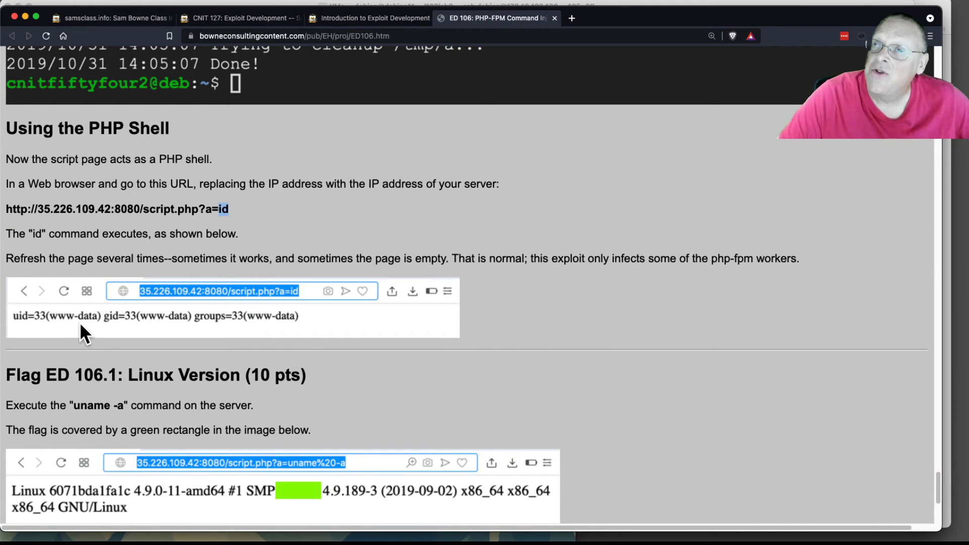
{"action": "mouse_move", "coordinate": [90, 325]}
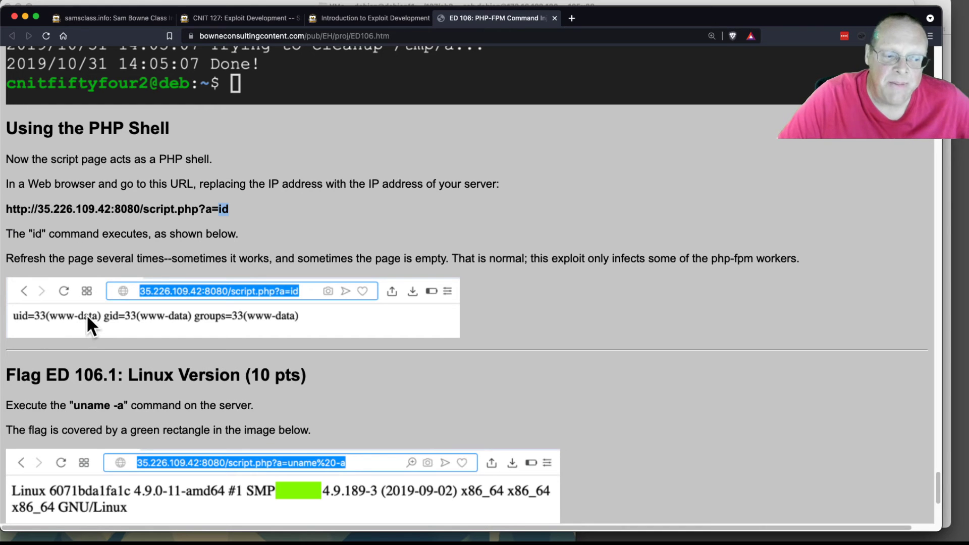
{"action": "mouse_move", "coordinate": [207, 201]}
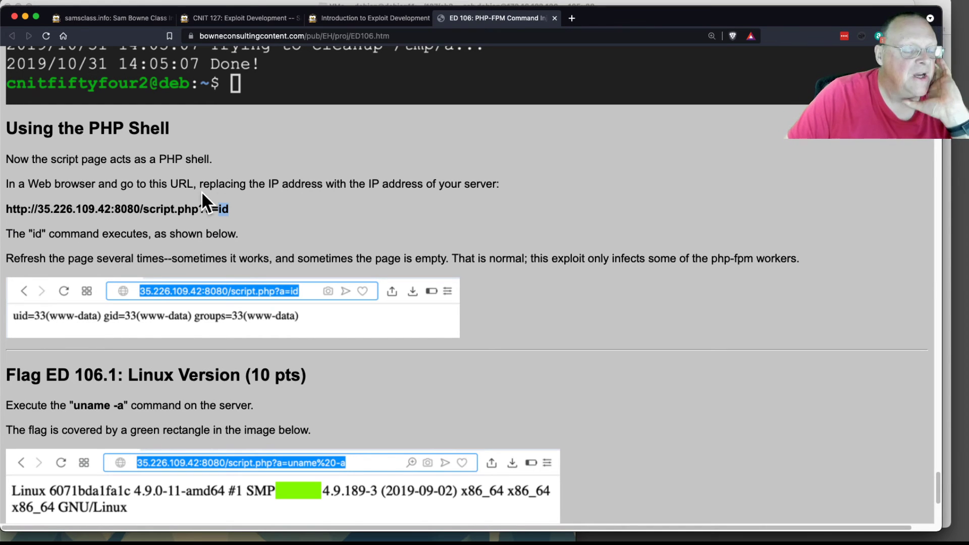
{"action": "scroll", "scroll_direction": "down", "scroll_amount": 3}
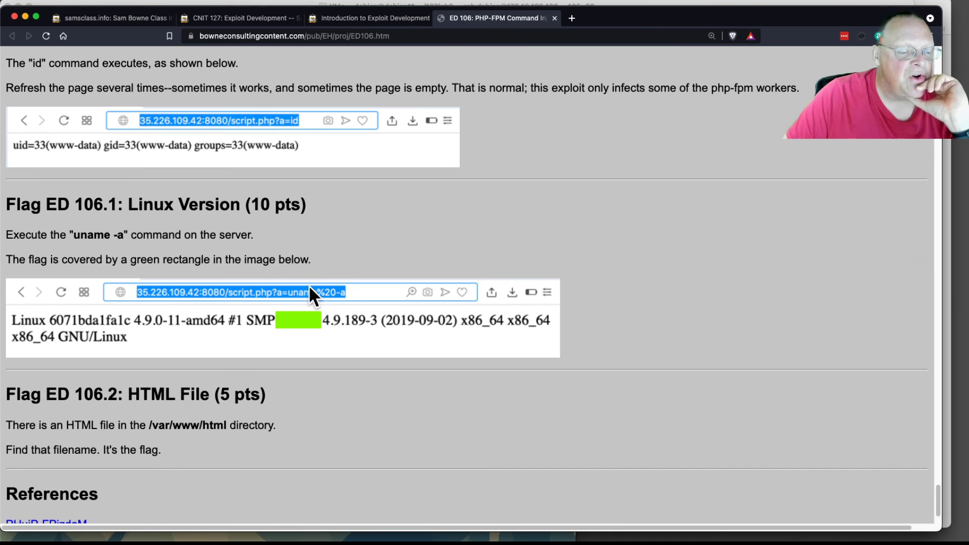
Step: Scroll to the page bottom showing Flag ED 106.2: HTML File, References and posting dates
{"action": "scroll", "scroll_direction": "down", "scroll_amount": 3}
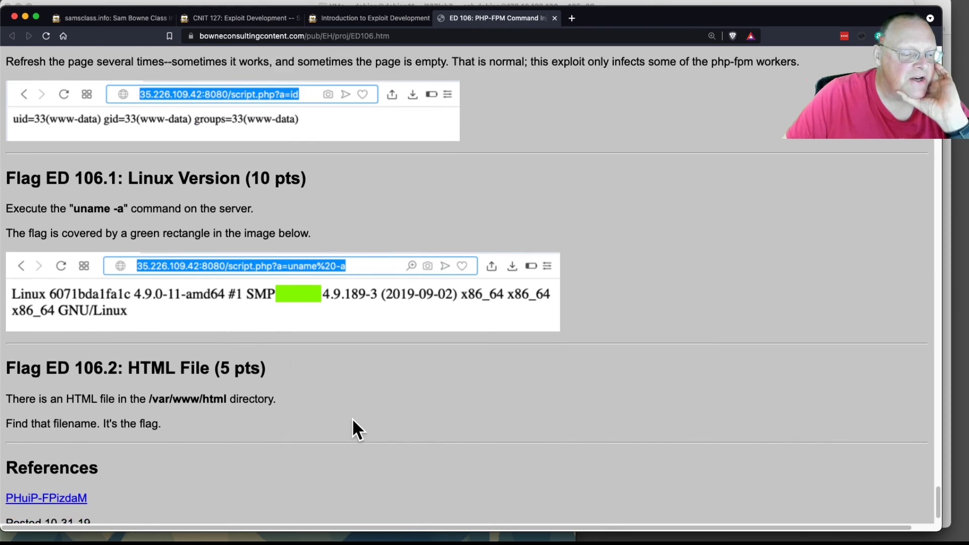
{"action": "scroll", "scroll_direction": "down", "scroll_amount": 3}
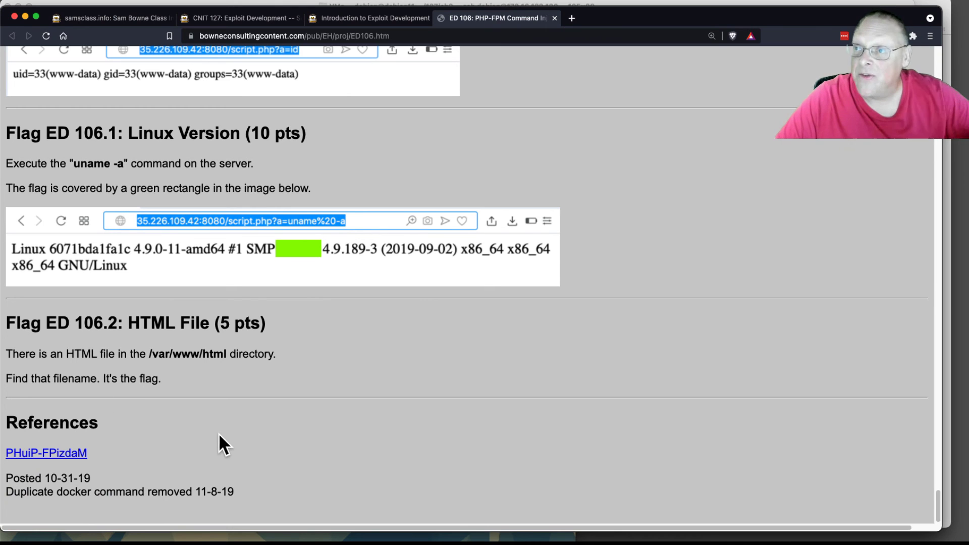
{"action": "mouse_move", "coordinate": [250, 429]}
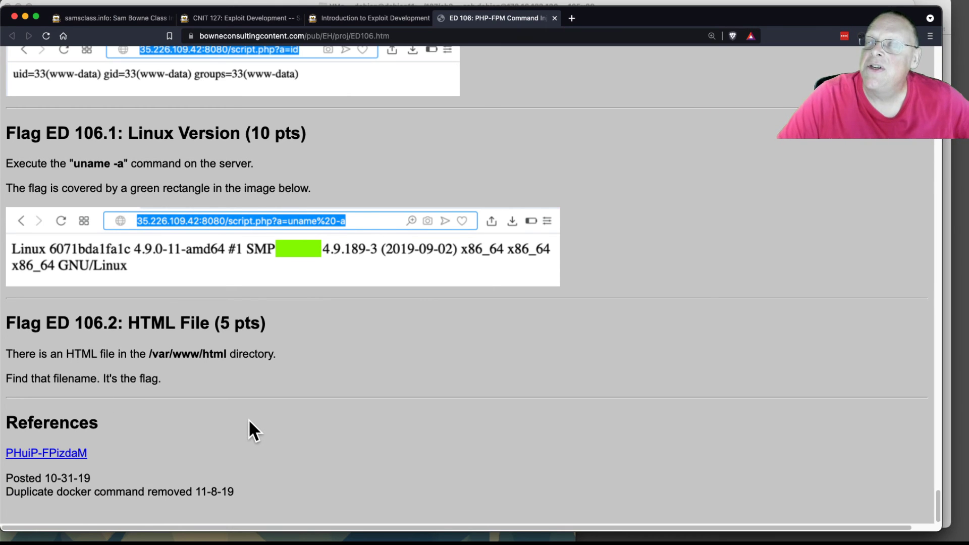